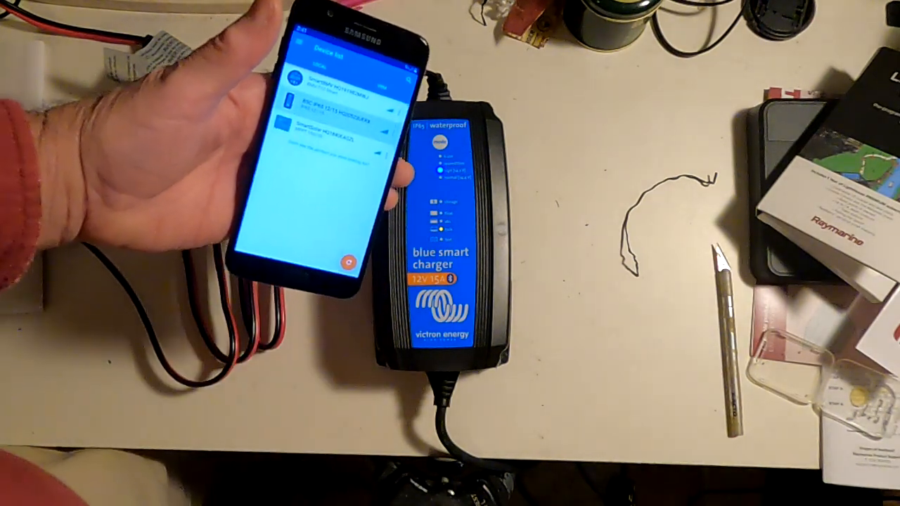
# Leave the charger settings and return to the status view showing bulk charge at 14.12 V and 15.0 A
pyautogui.click(337, 109)
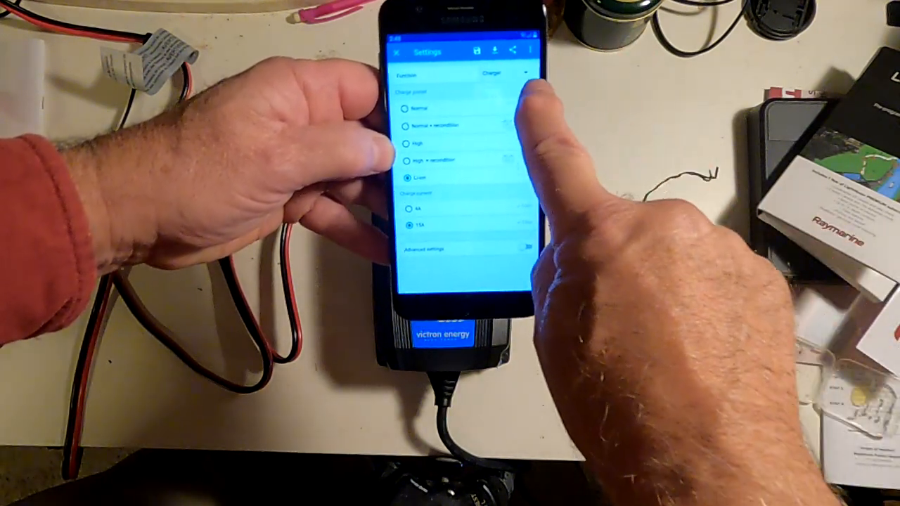
pyautogui.click(492, 73)
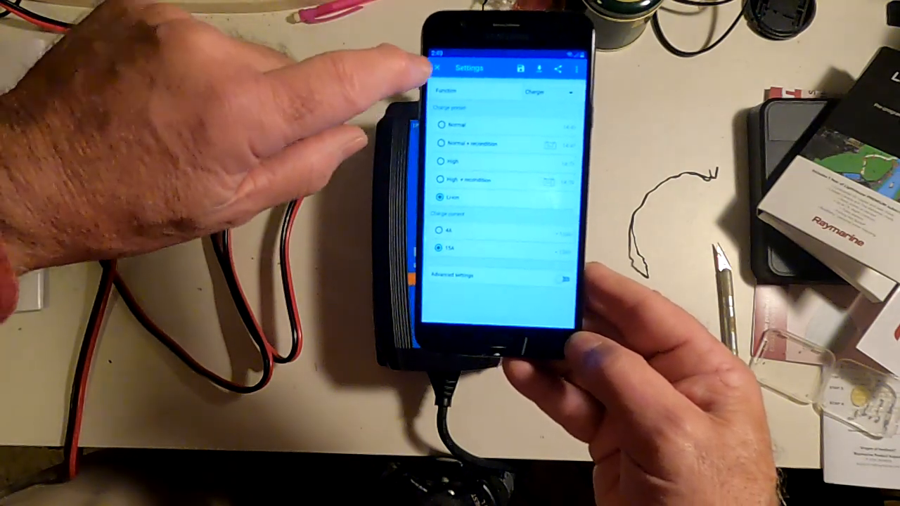
pyautogui.click(437, 67)
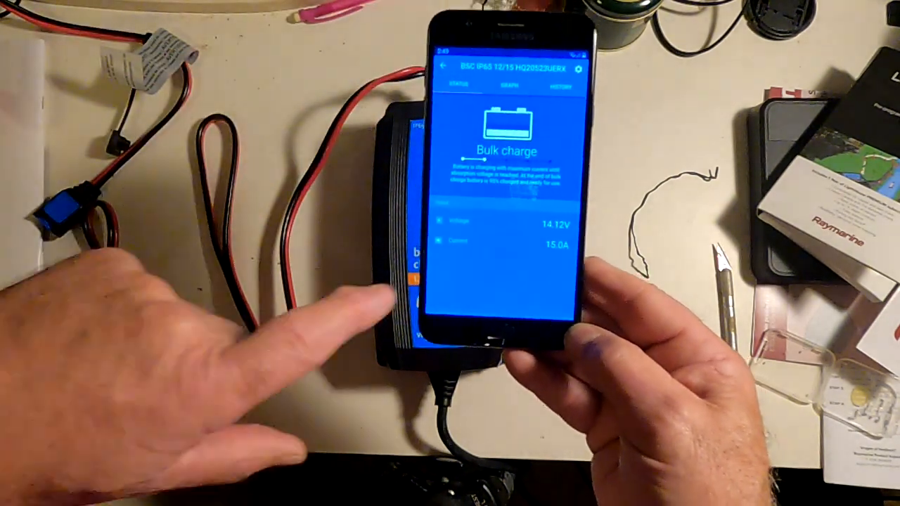